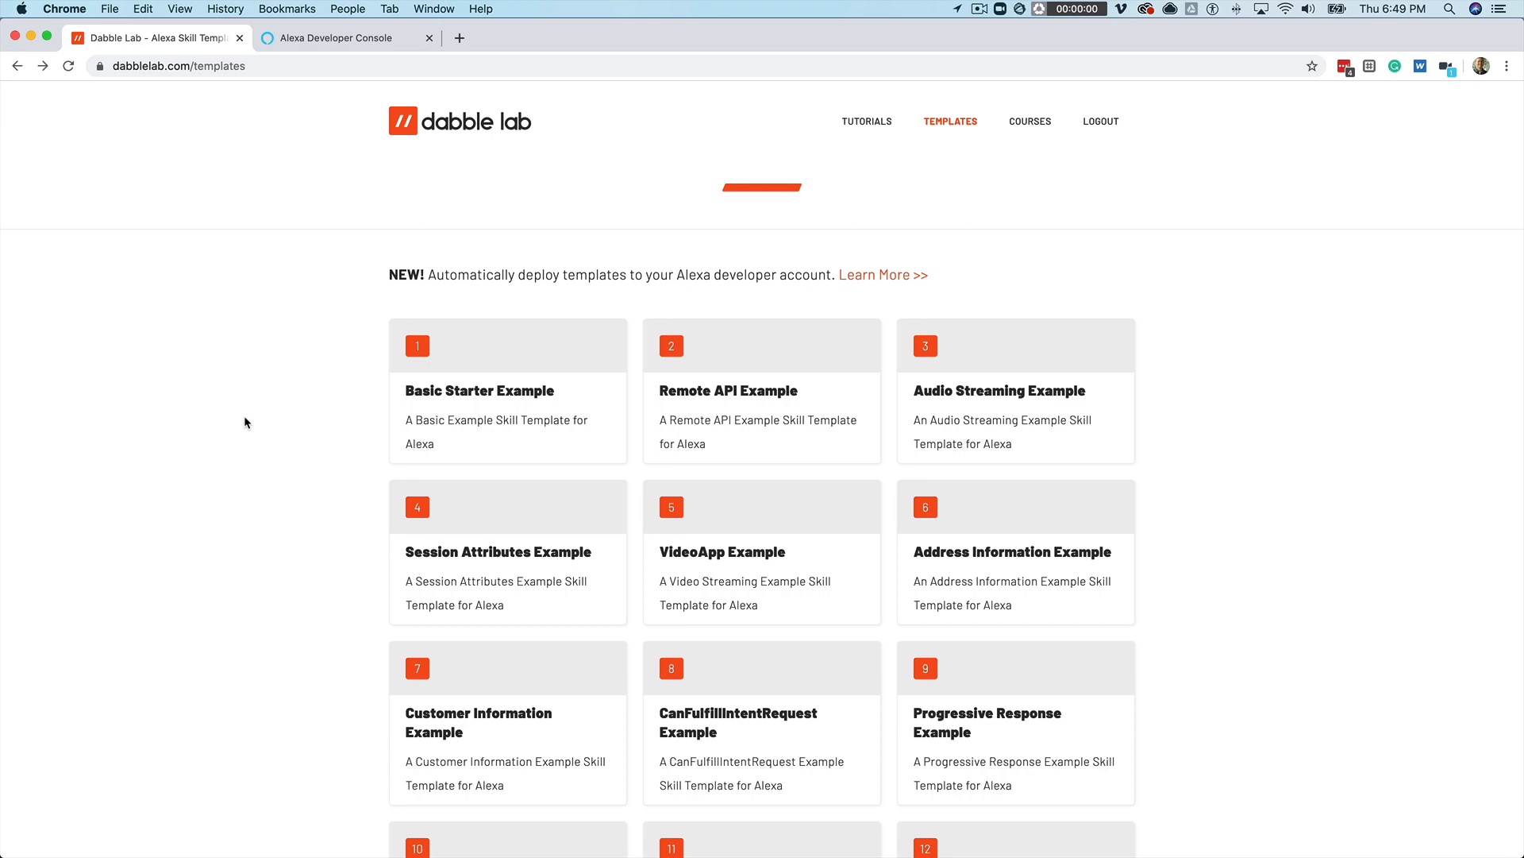
mouse_move(991, 366)
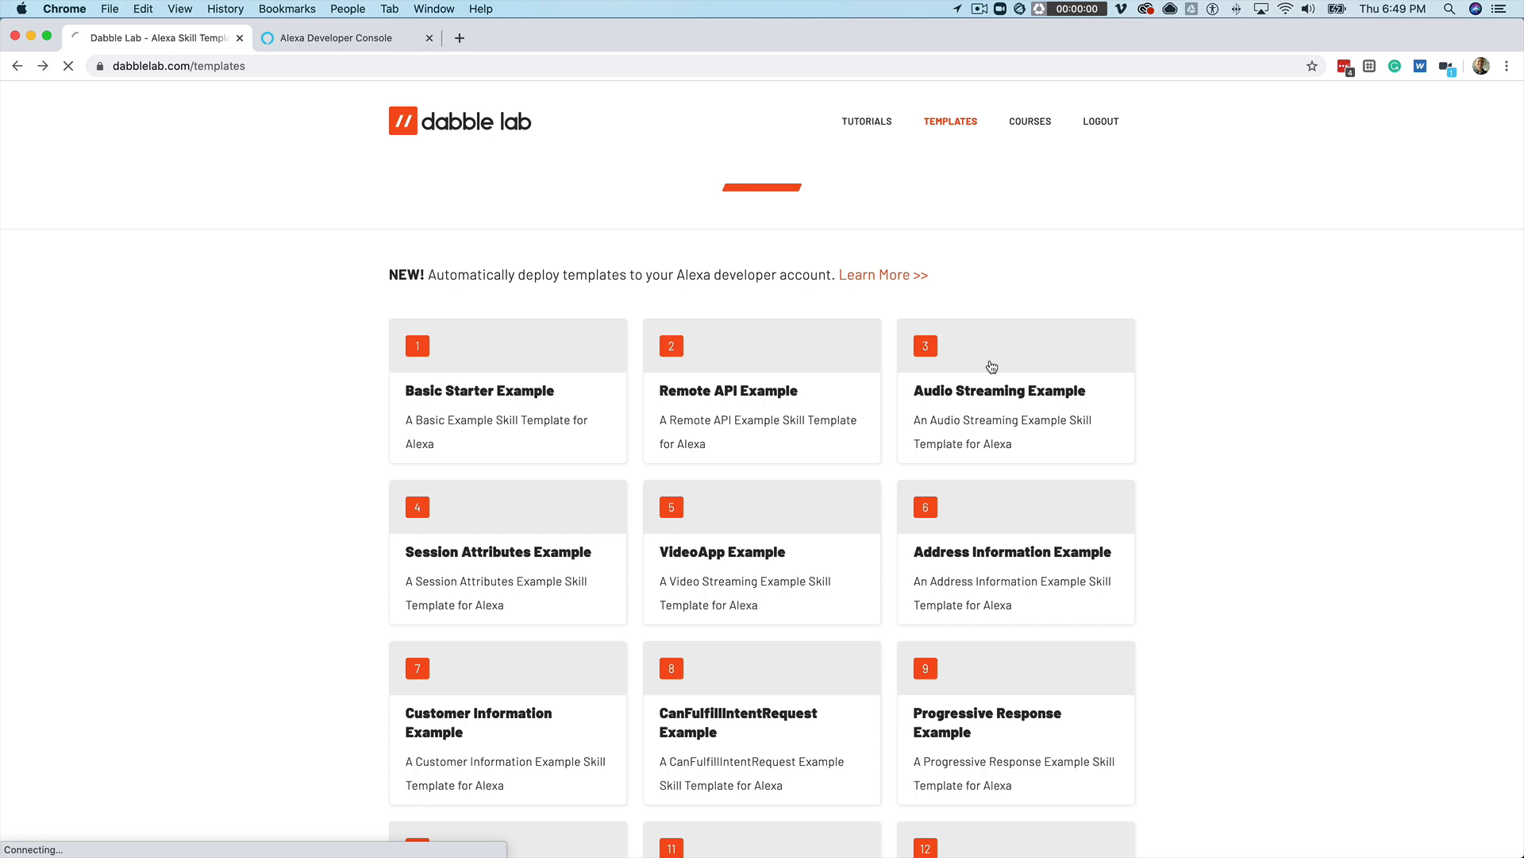
- Start the one-click deployment of the Audio Streaming Example template from the Templates page
click(998, 390)
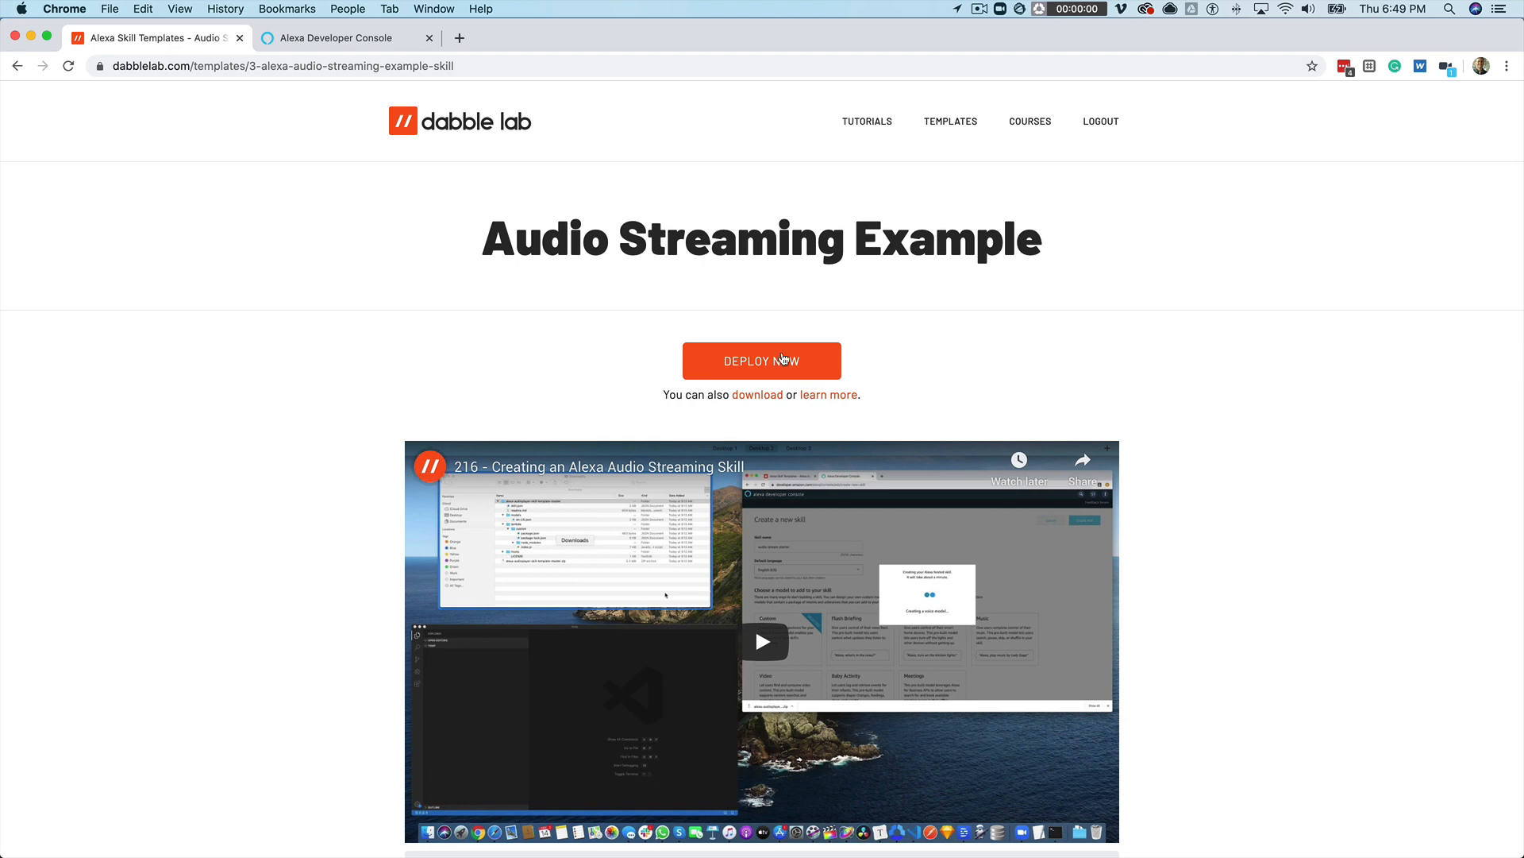
click(761, 361)
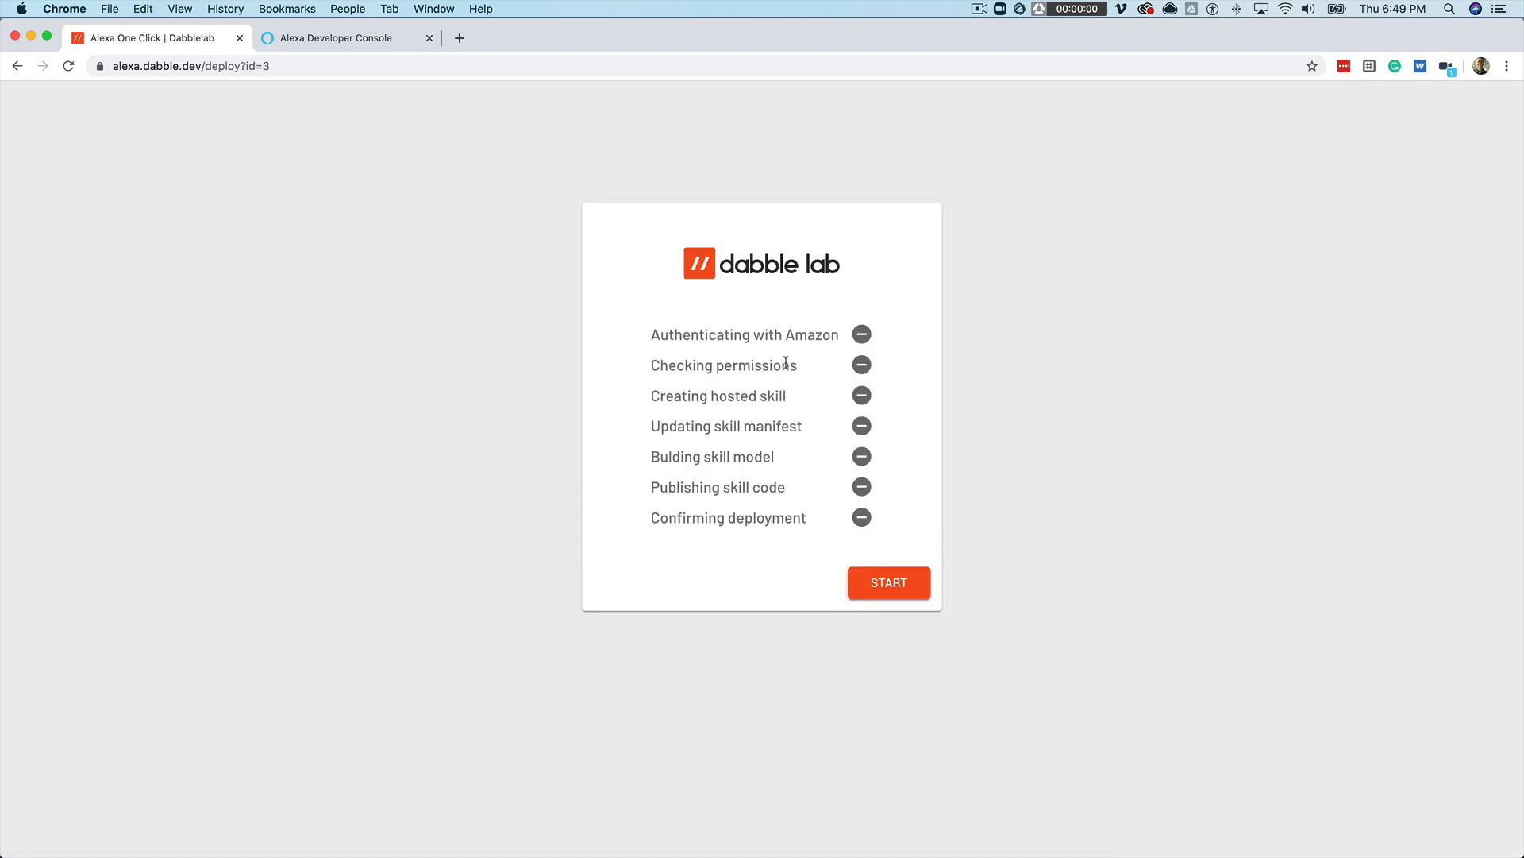
click(886, 583)
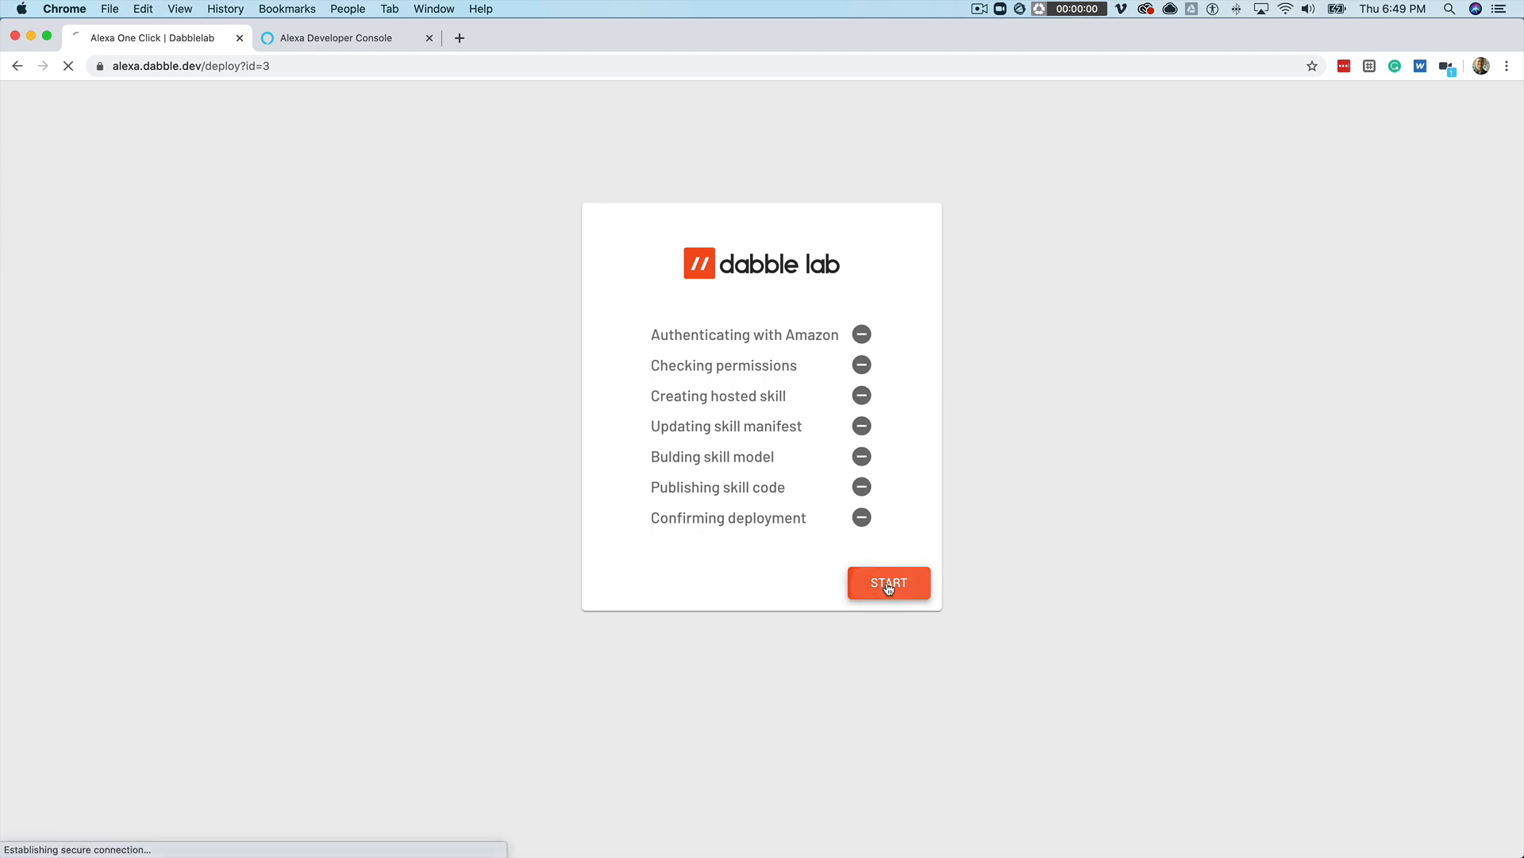
- Sign in to the Amazon account so the deployment completes with every step checked
click(887, 582)
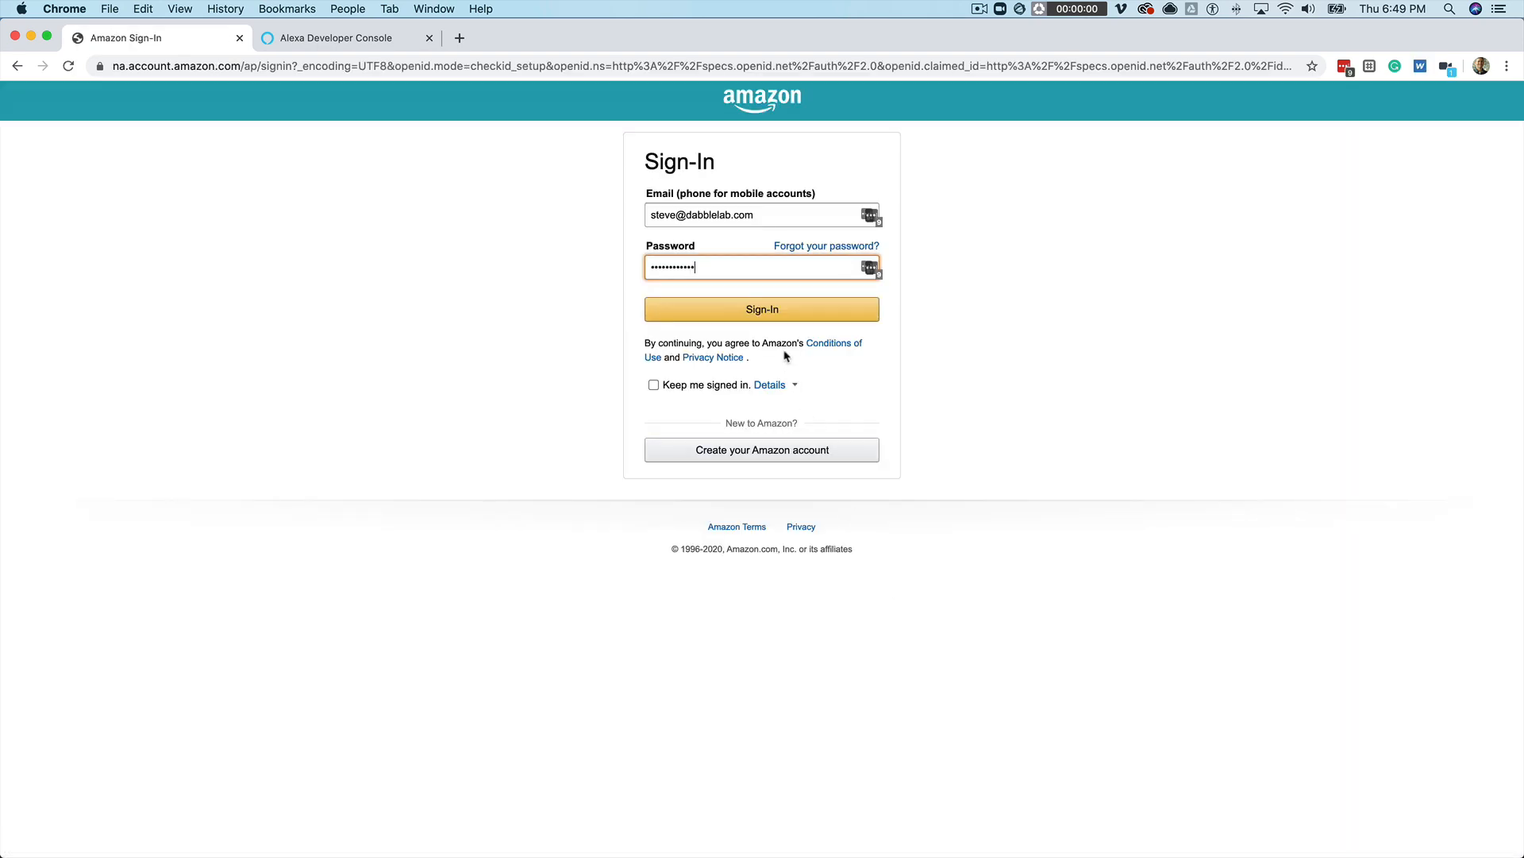
click(761, 310)
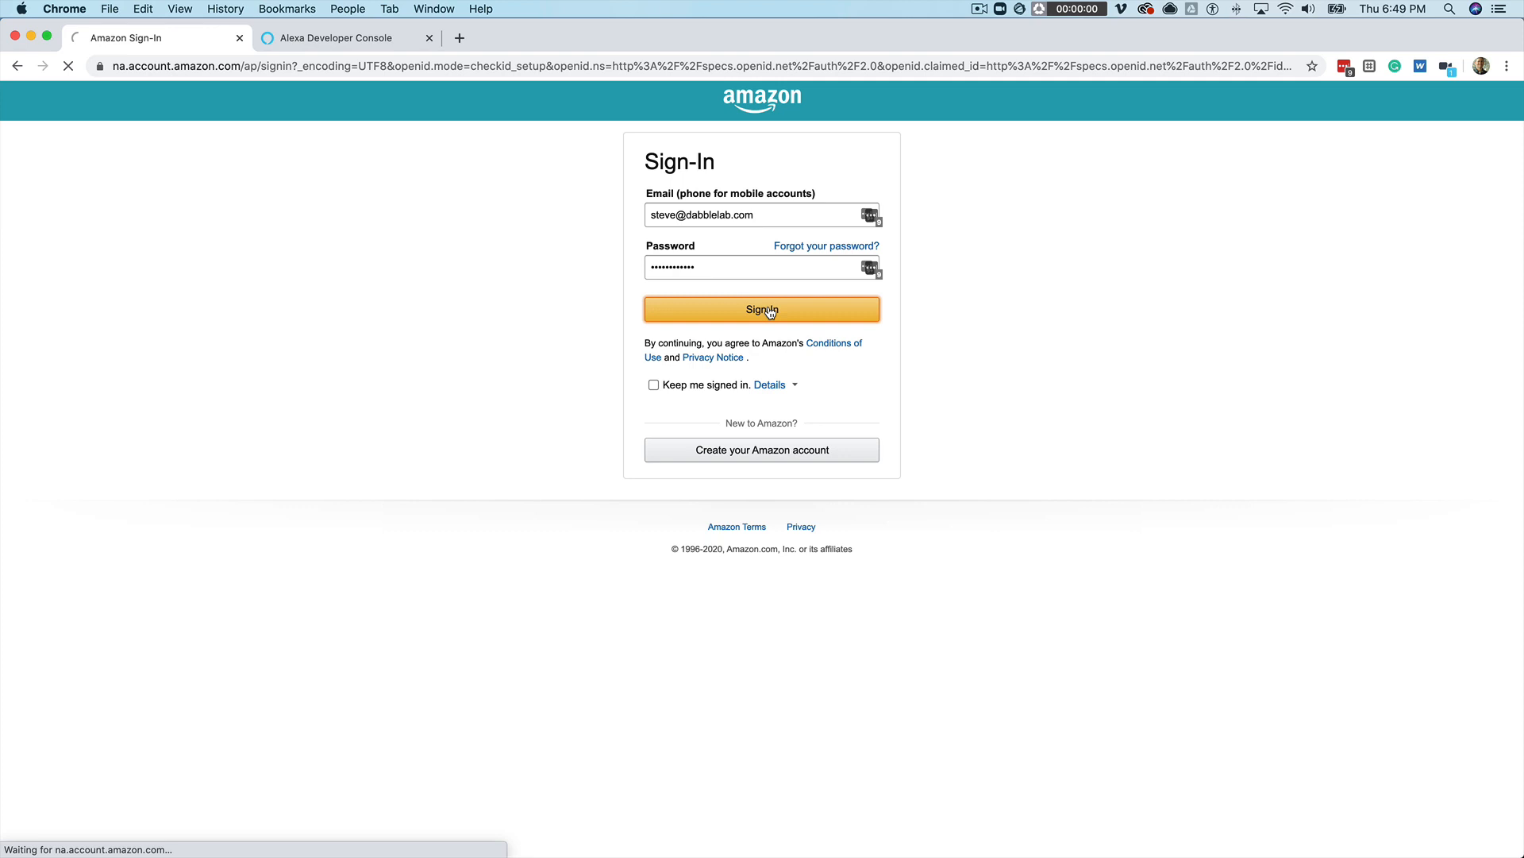
click(761, 309)
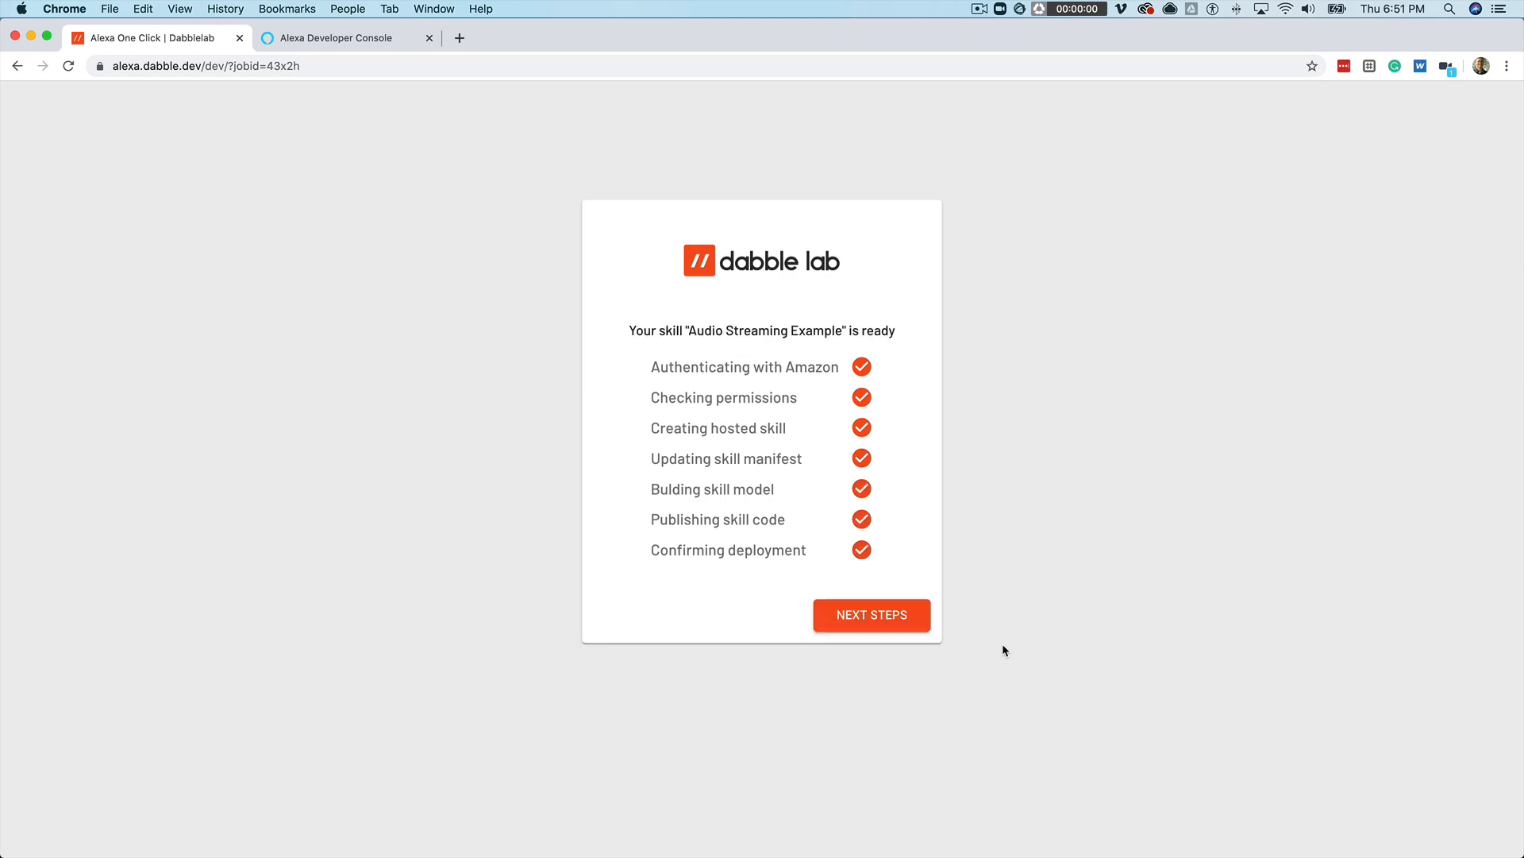
- Go to Next Steps and view the deployed skill's source code in the Alexa Developer Console
click(871, 615)
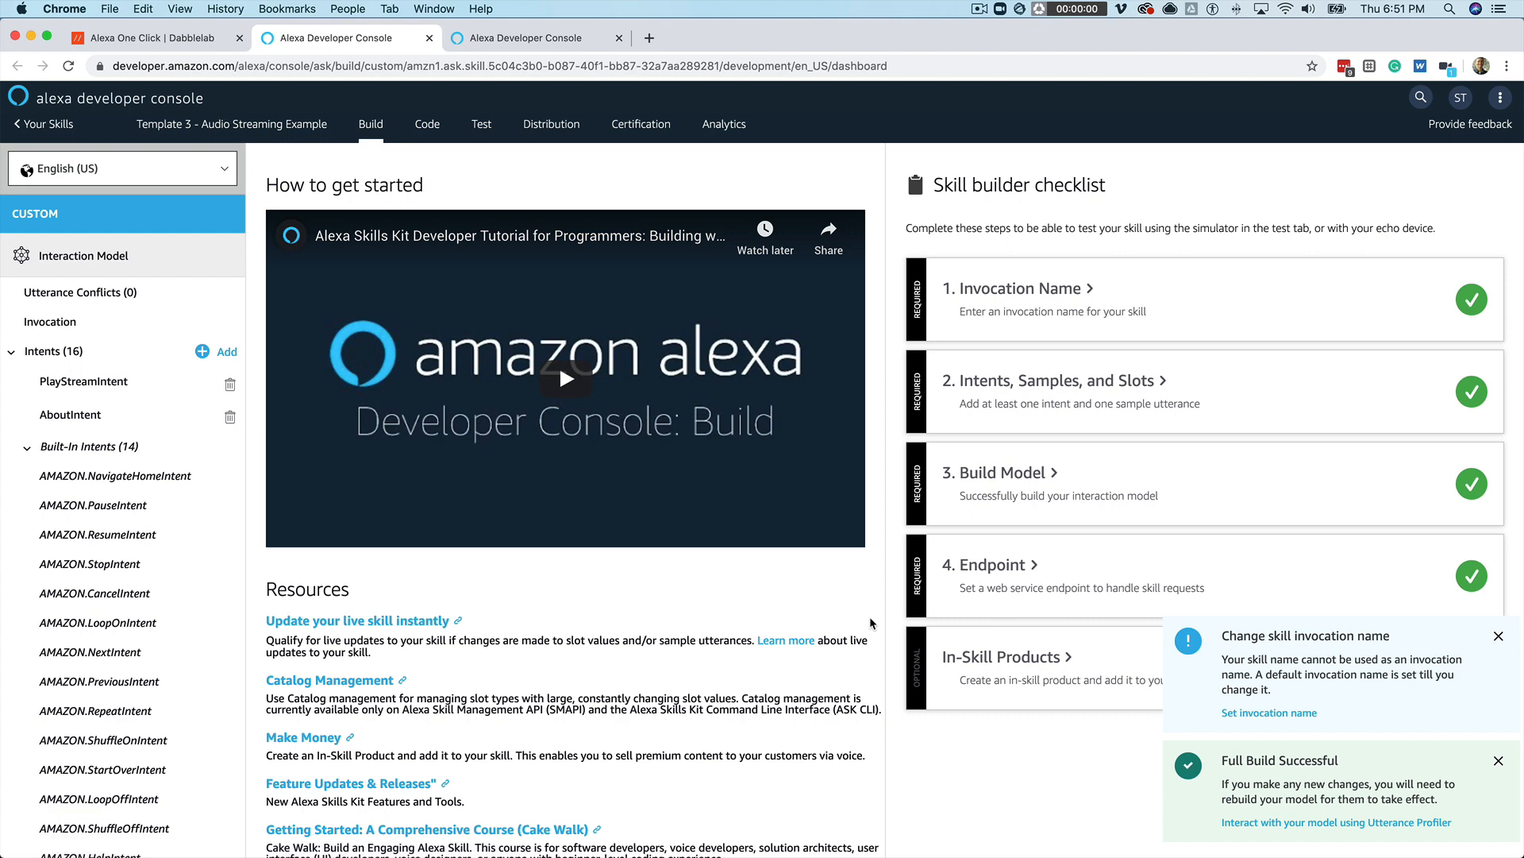
mouse_move(432, 133)
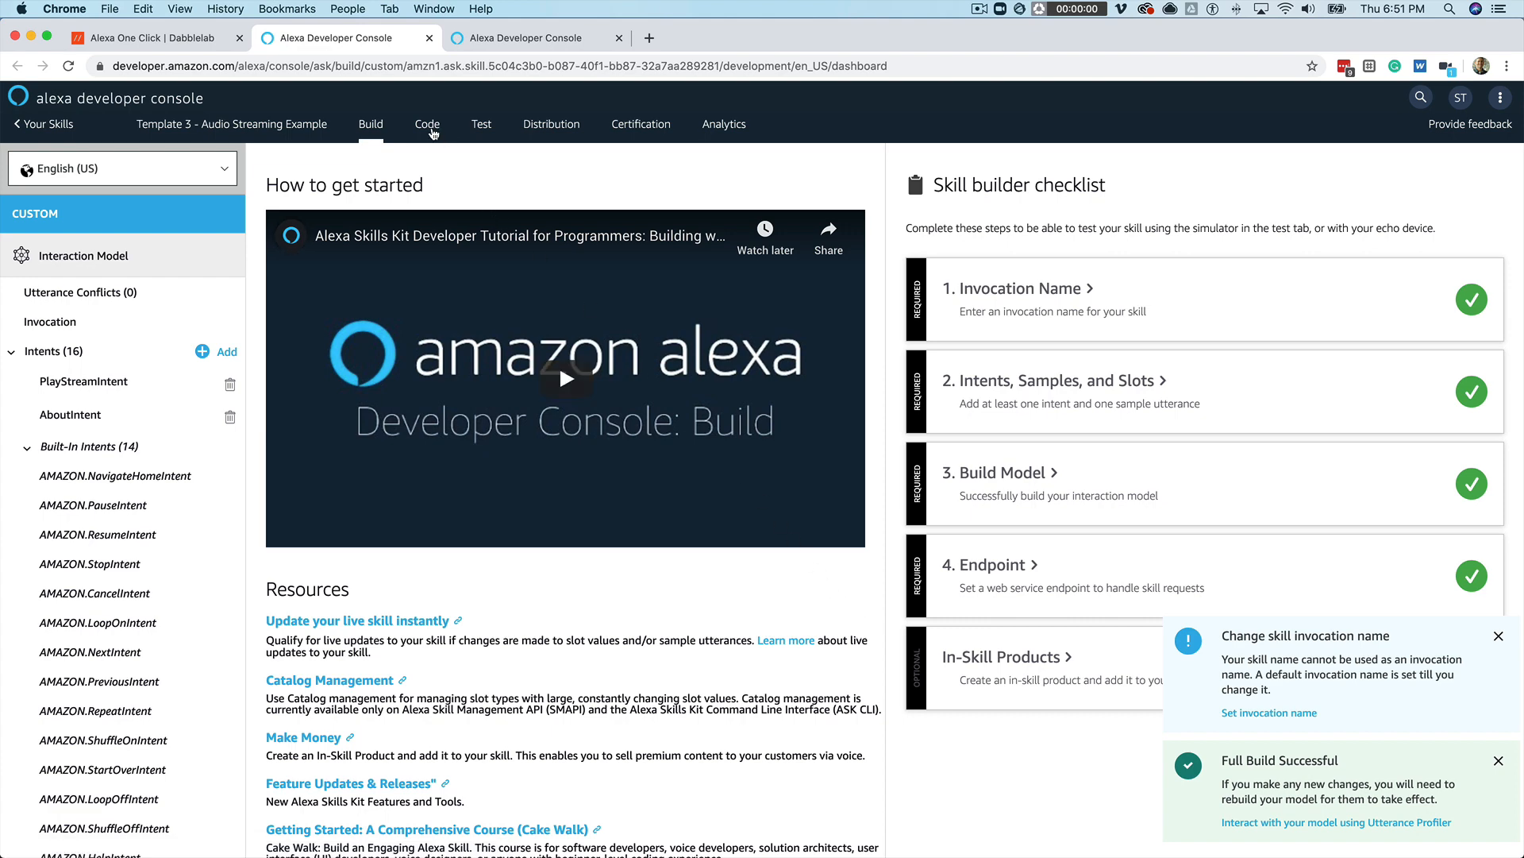
click(426, 123)
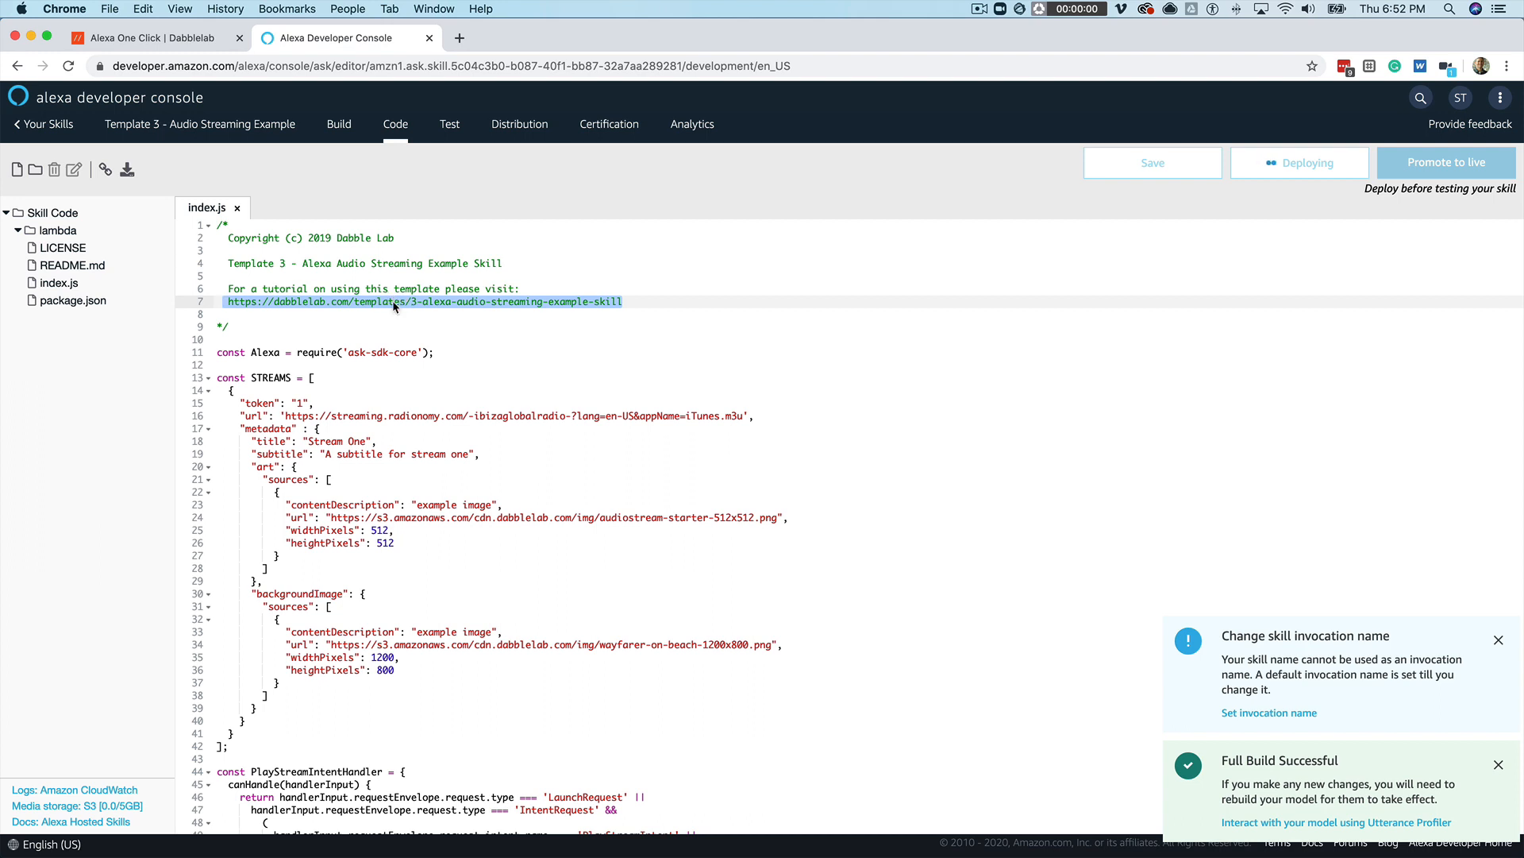
- Copy the tutorial URL from index.js and view the tutorial page in a new tab
right_click(394, 302)
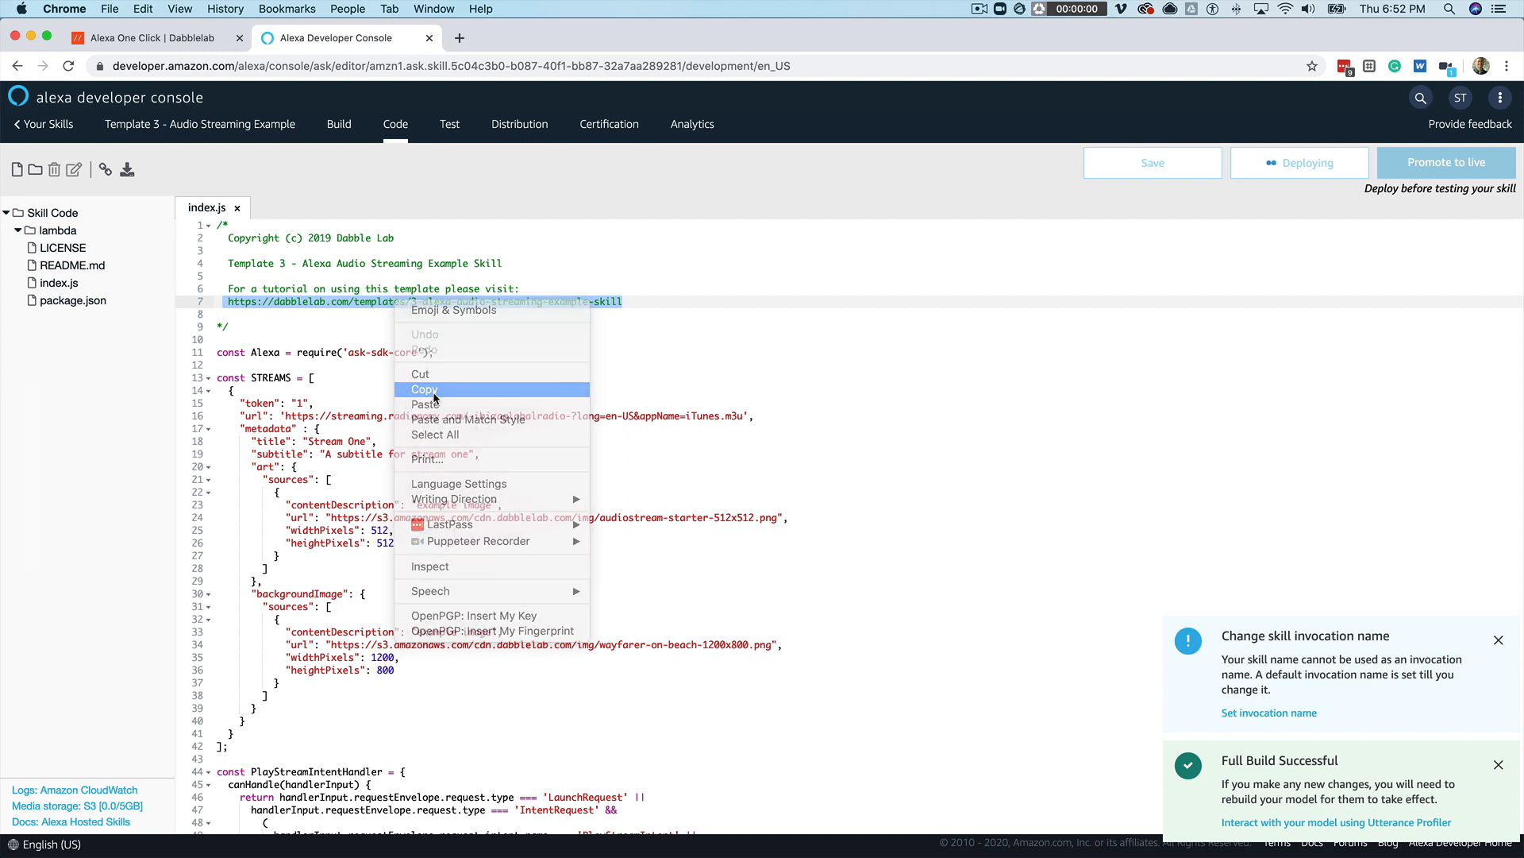
click(460, 38)
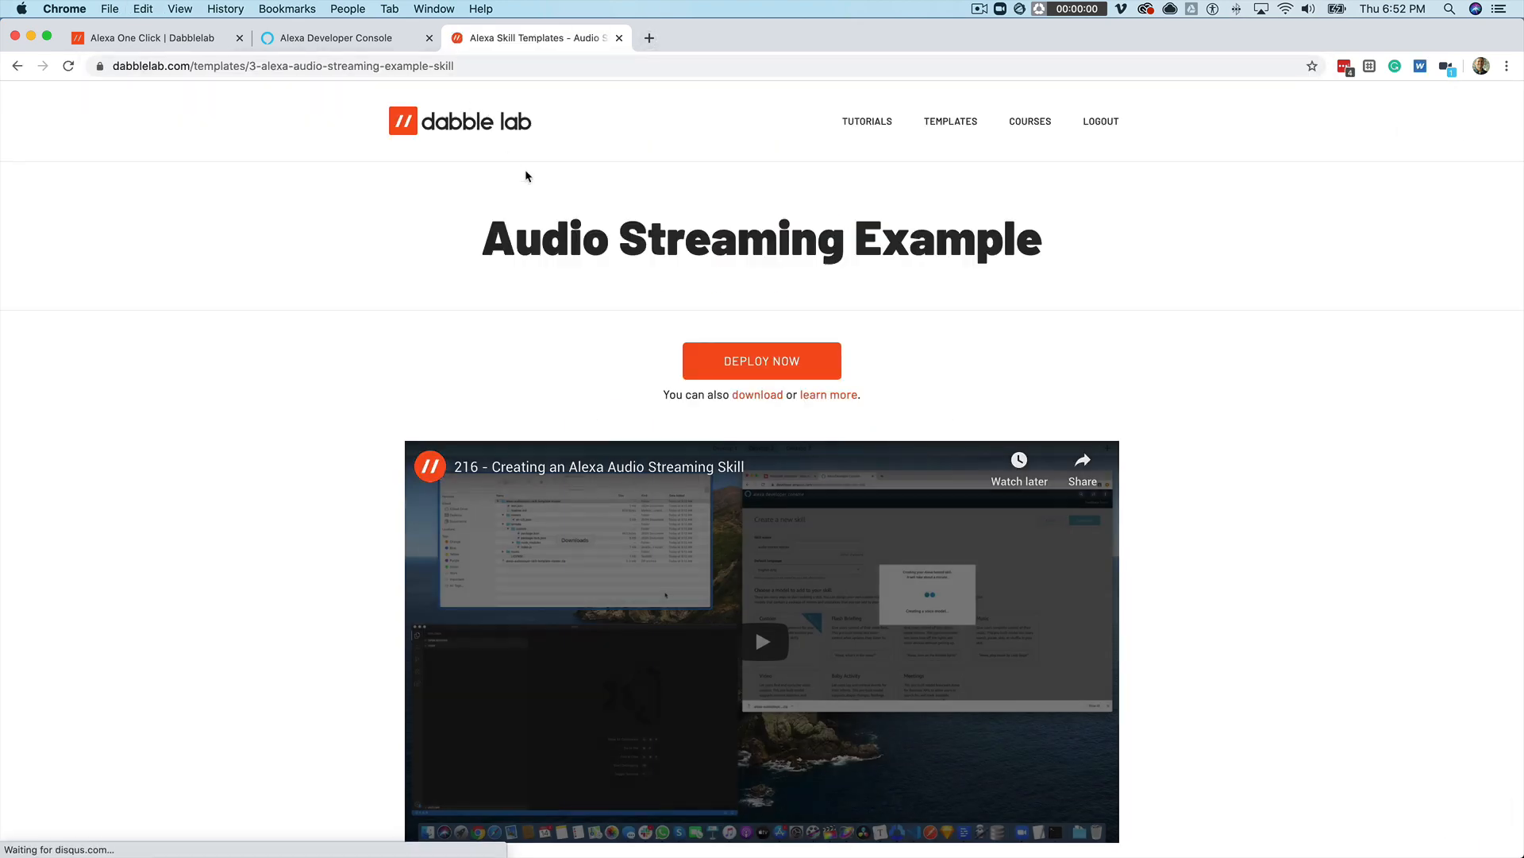
scroll(down, 3)
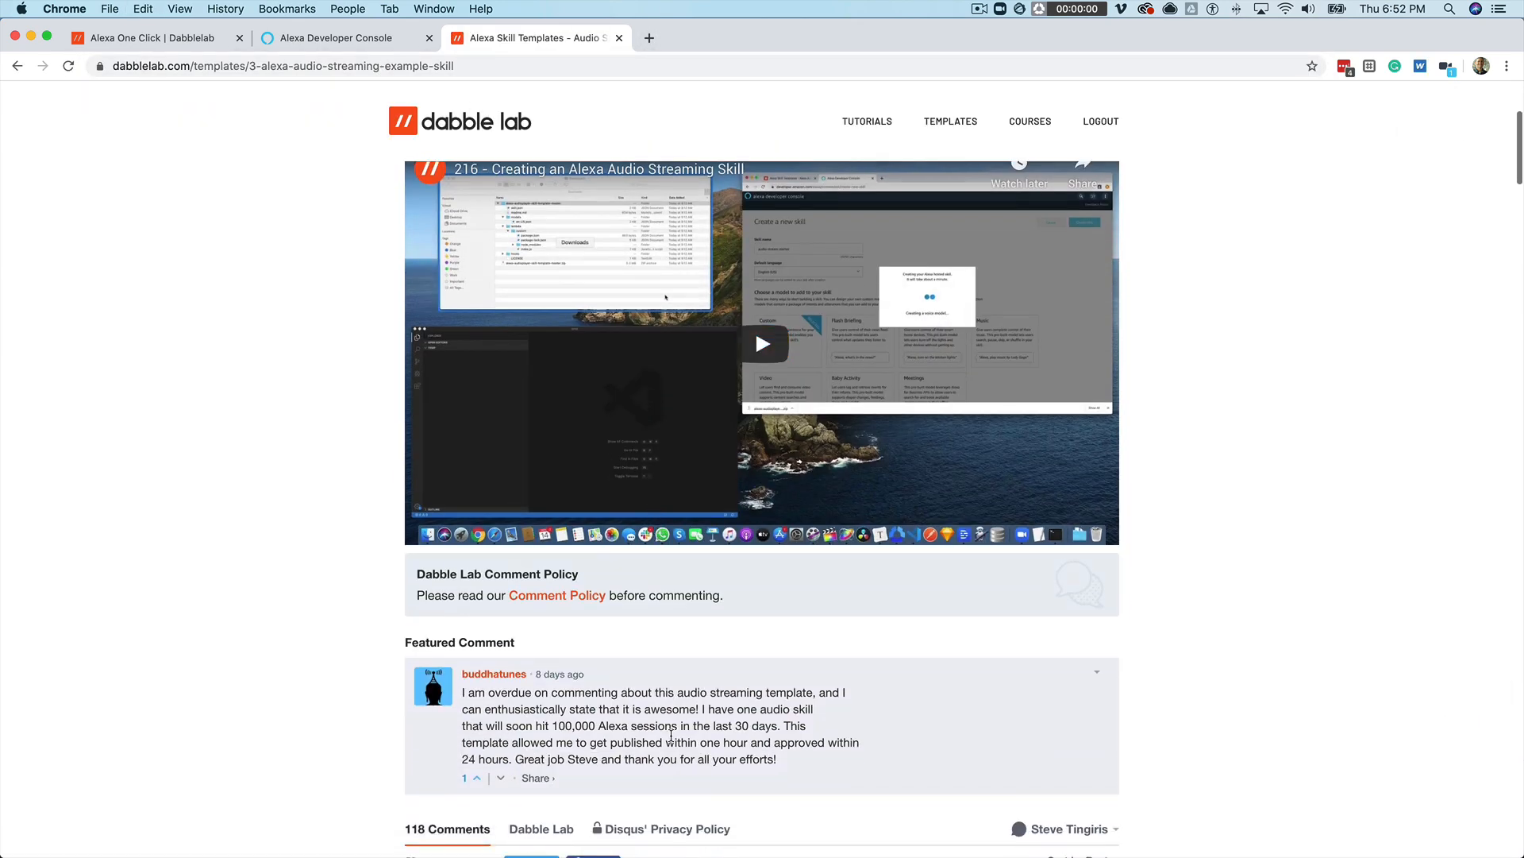